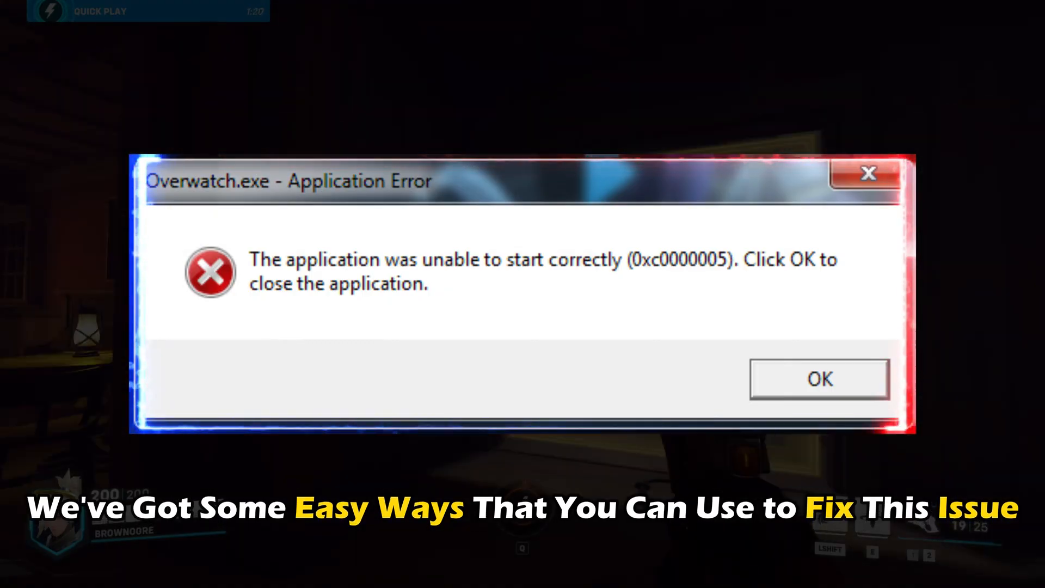
Start an elevated Command Prompt from the system search for cmd, approving the UAC prompt
left_click(818, 378)
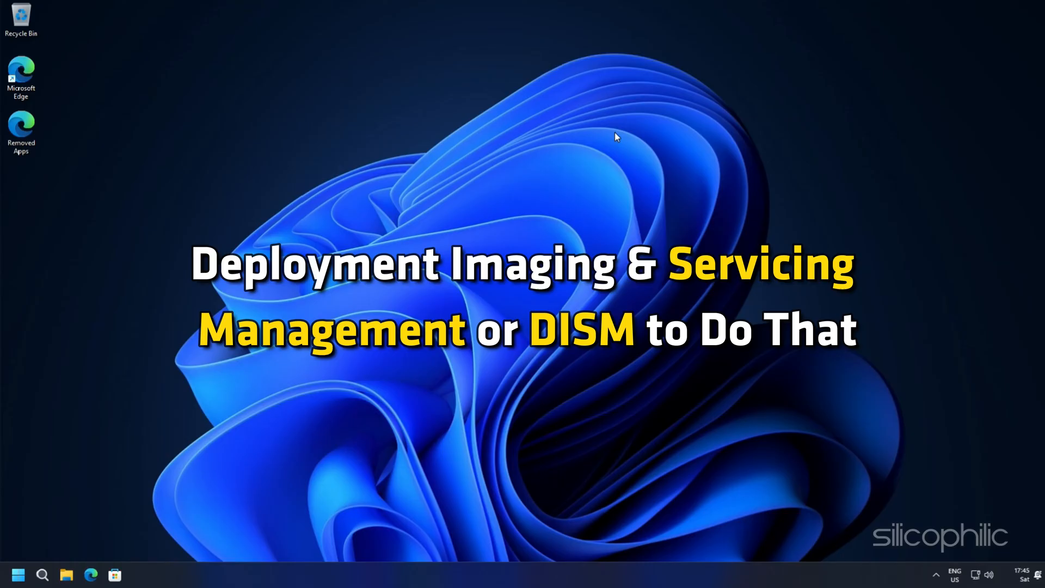
left_click(43, 573)
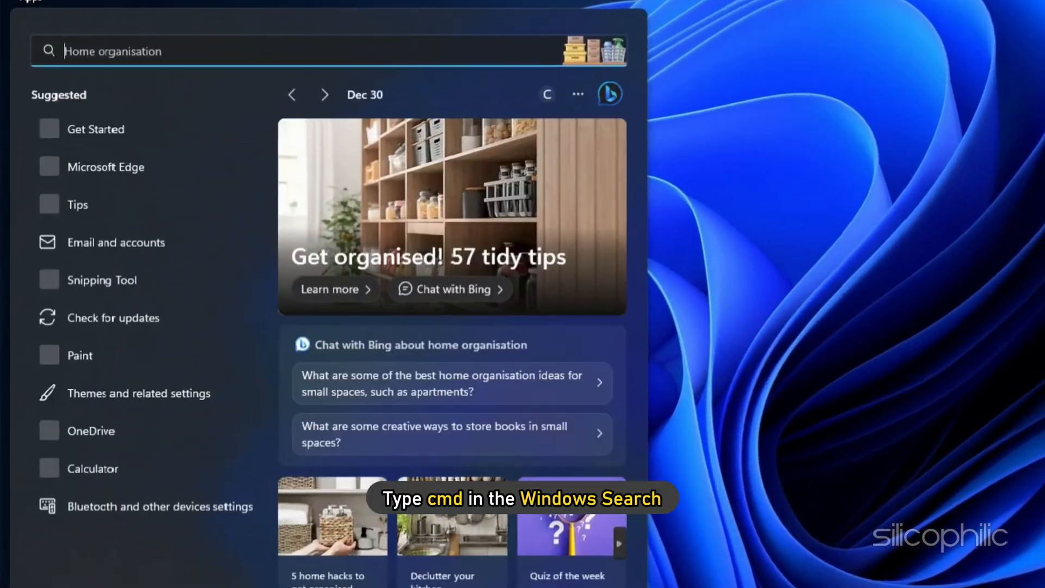
type("cmd")
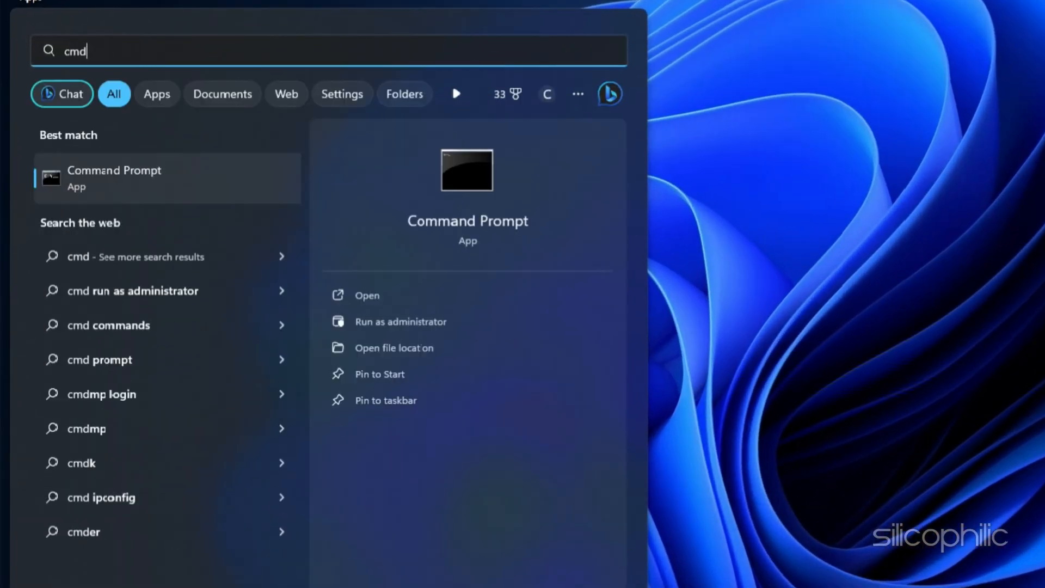
left_click(405, 321)
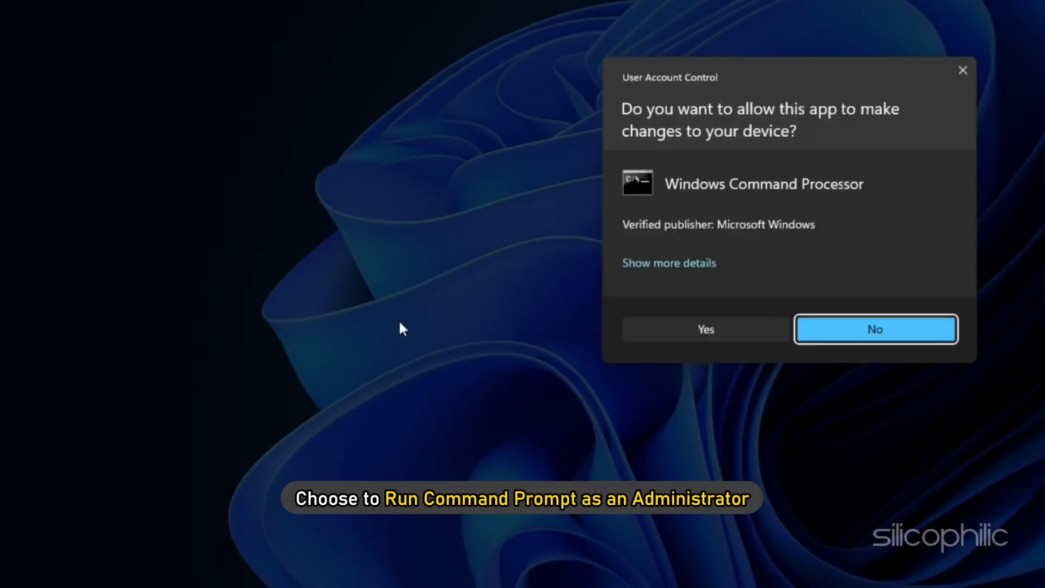
left_click(704, 329)
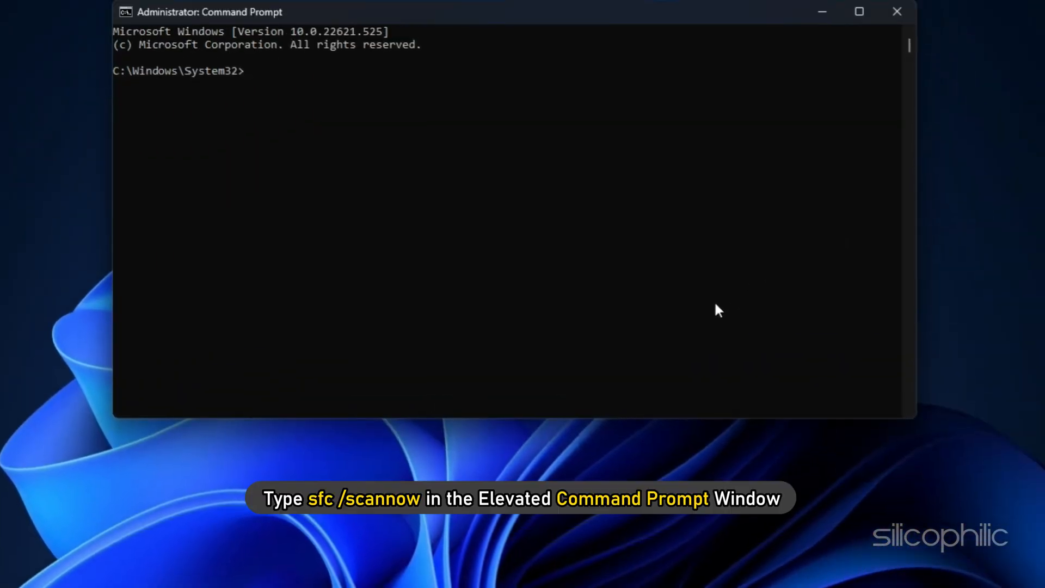
Run the system file check with sfc /scannow
type("sfc /s")
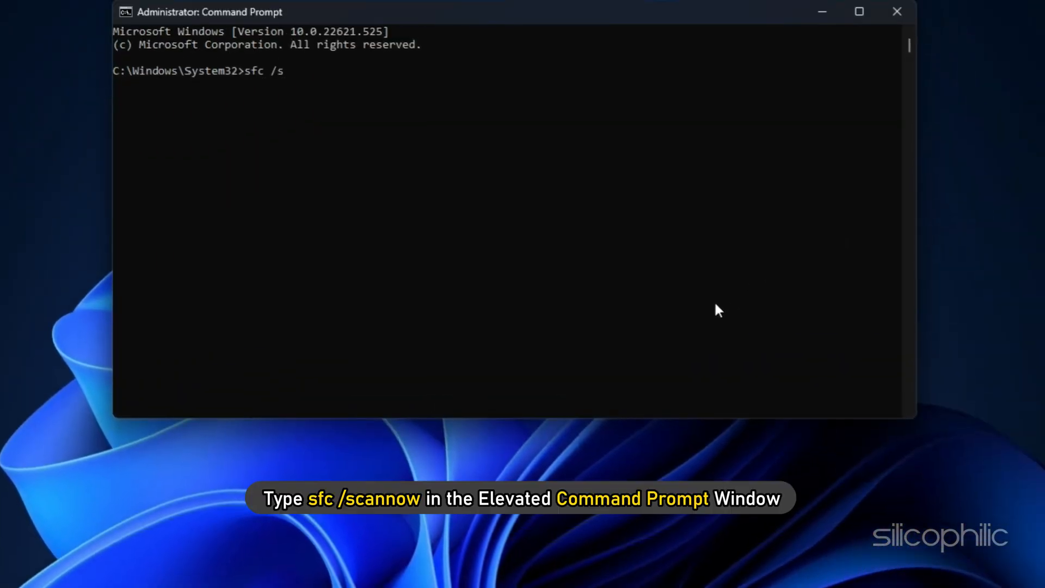
type("cannow")
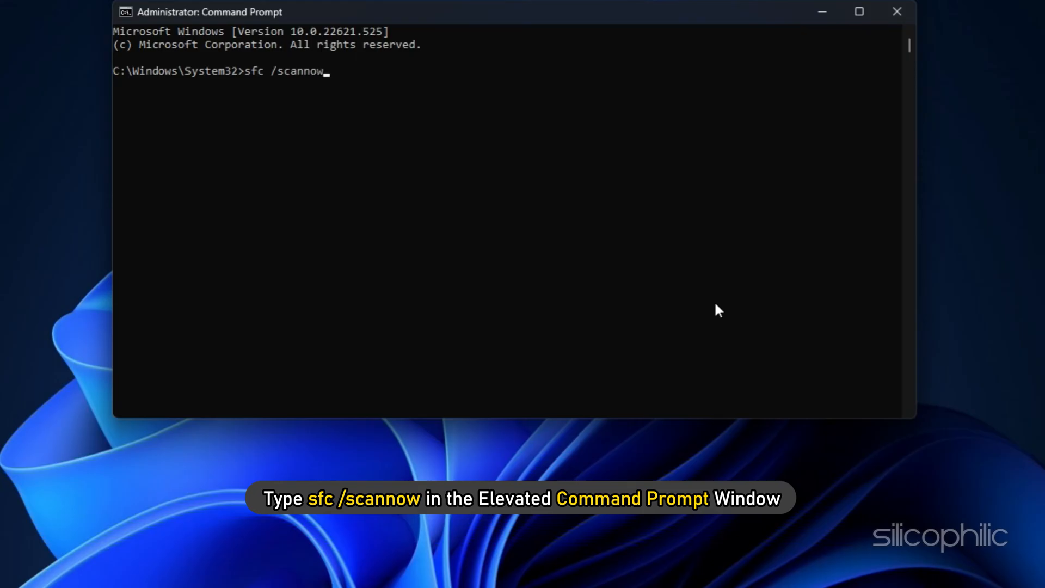
key("Enter")
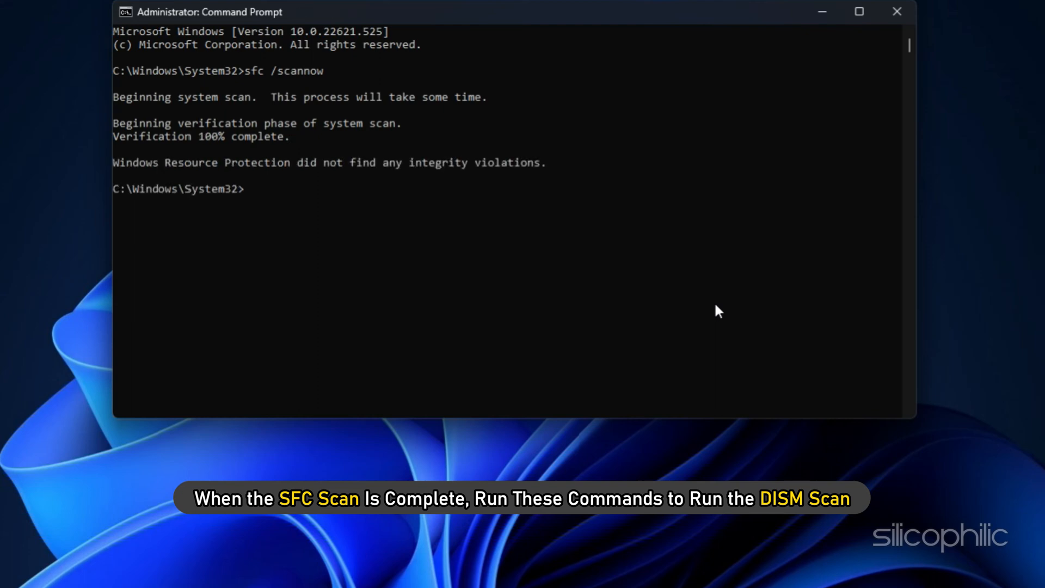
Run Dism.exe /online /cleanup-image /restorehealth and /scanhealth, reporting no corruption
type("Dism")
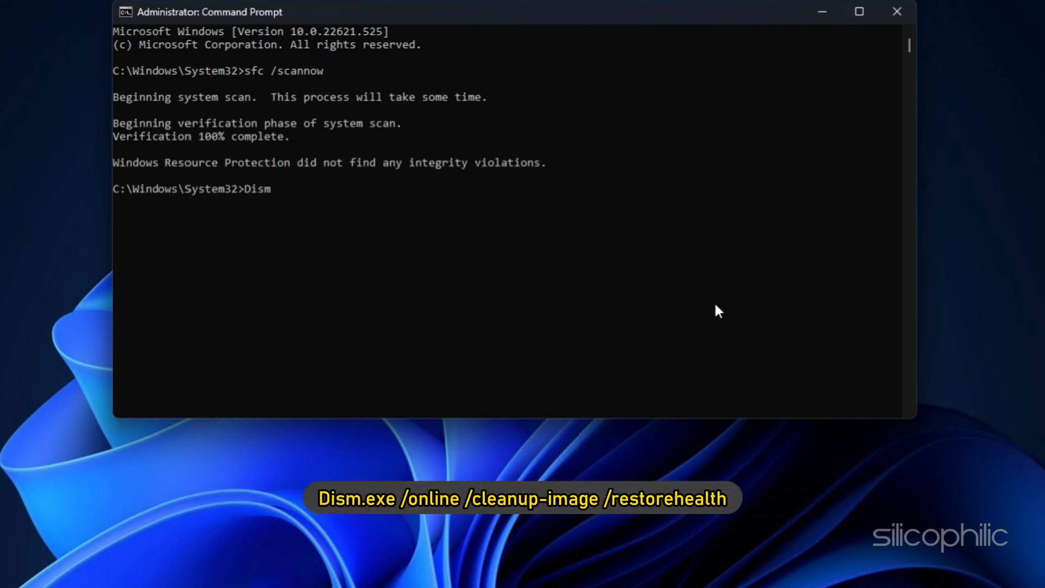
type(".exe /online")
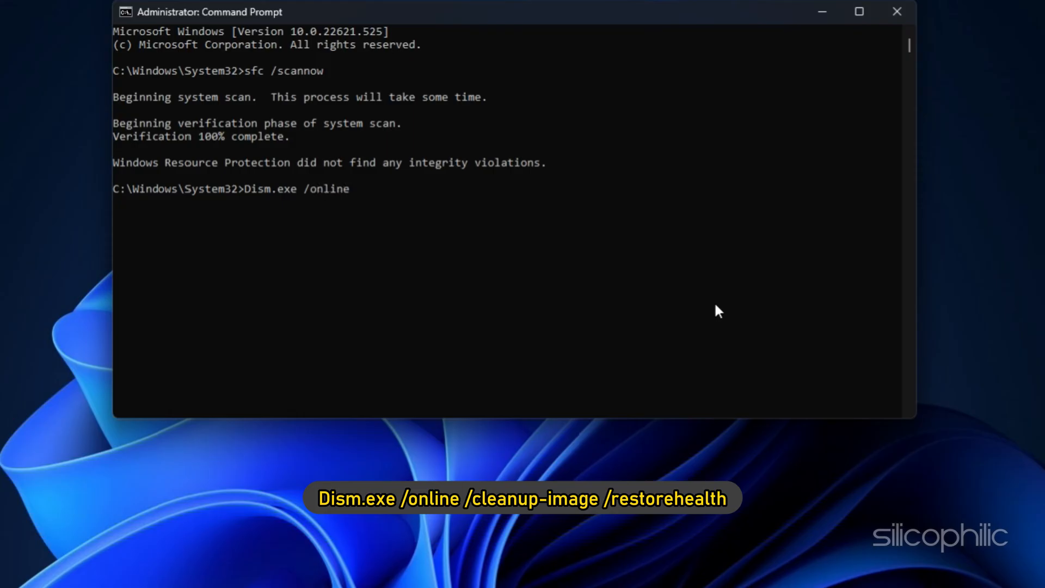
type("/cleanup-image /restorehealth")
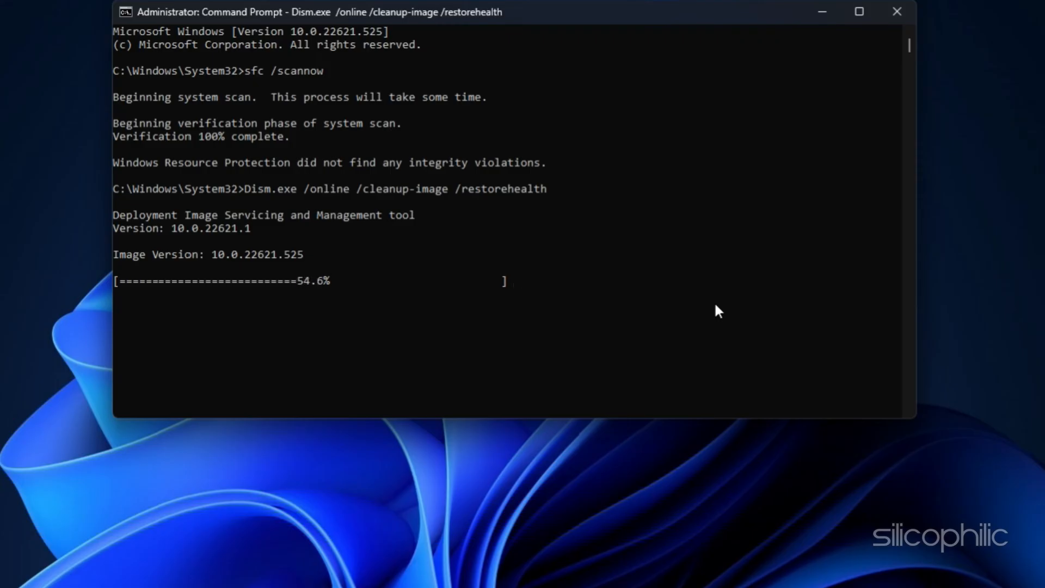
type("Dism.exe /online /cleanup-image /scanhealth")
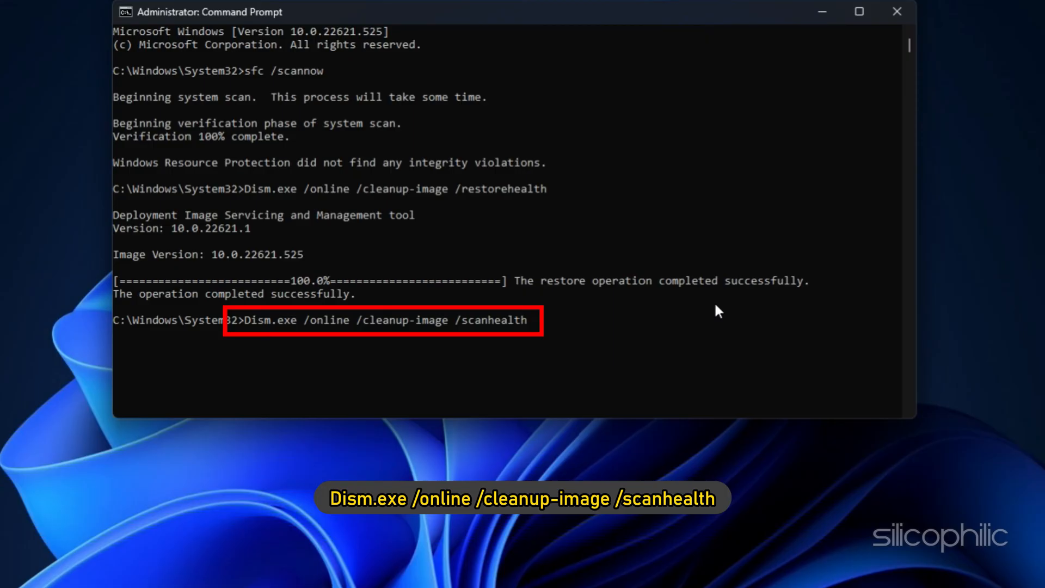
key("enter")
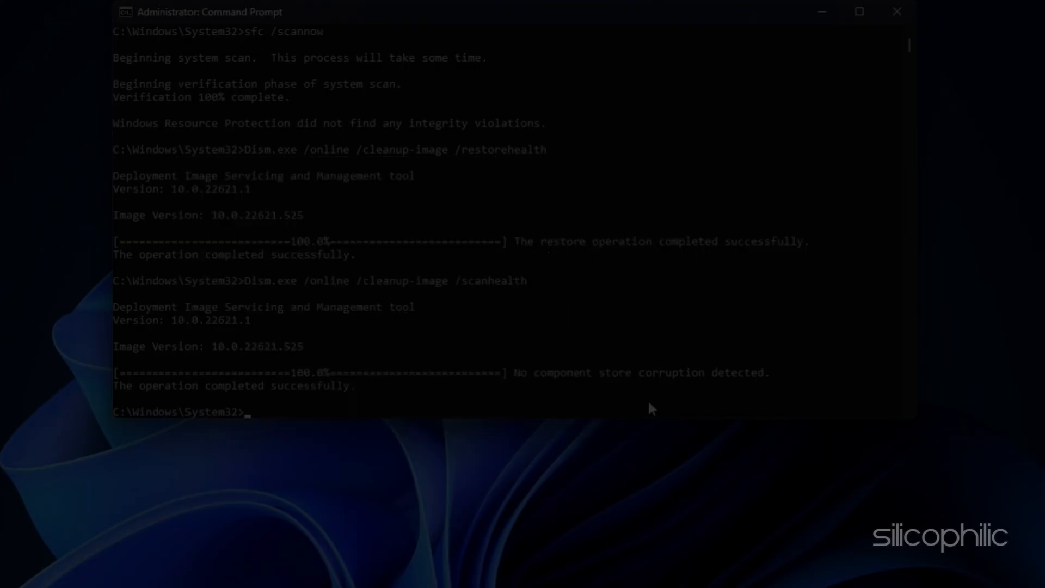
left_click(896, 11)
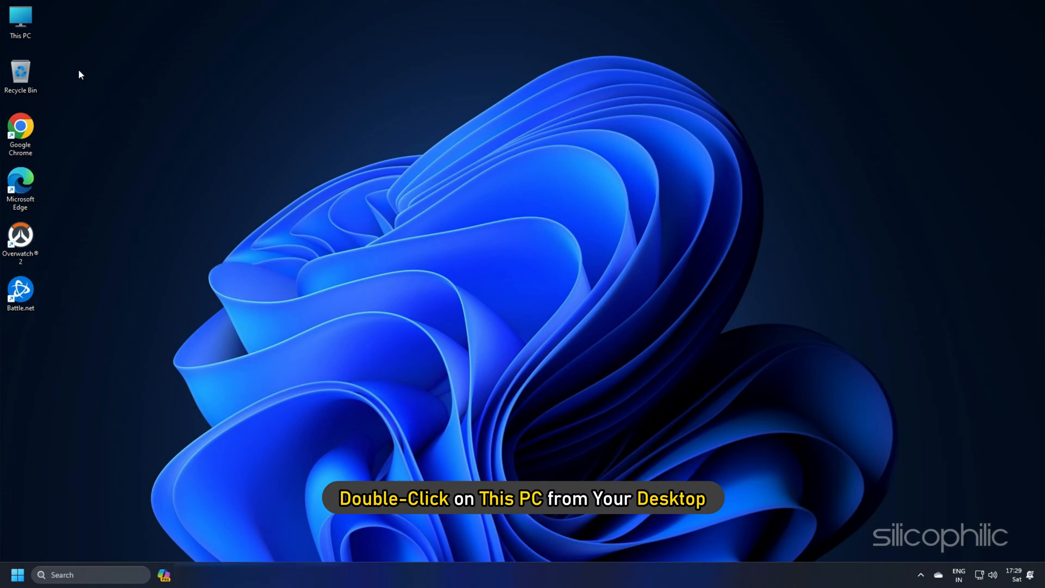
Show hidden items, delete the Battle.net and Blizzard Entertainment folders, and close File Explorer
double_click(20, 16)
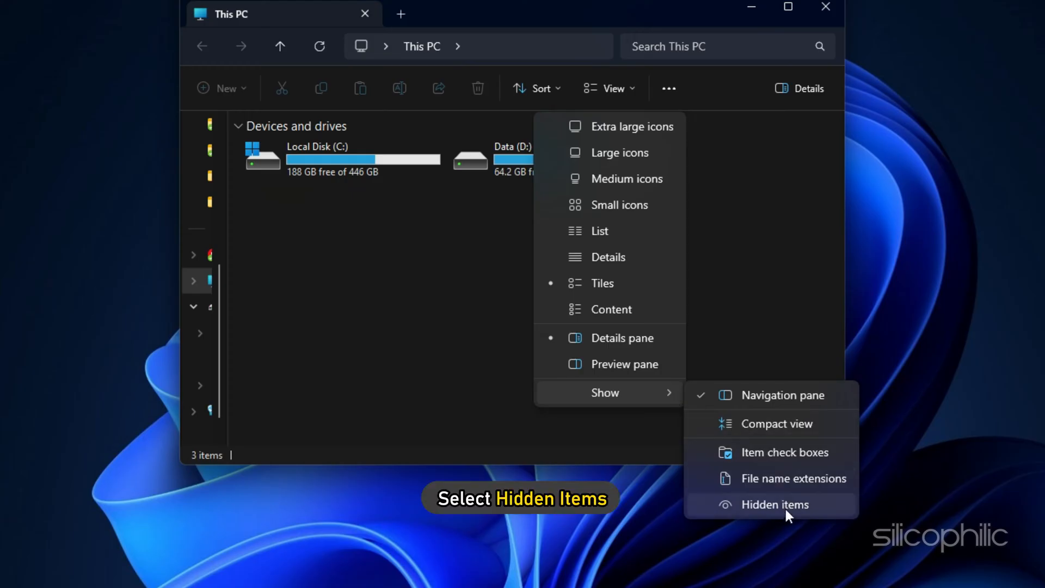
left_click(774, 504)
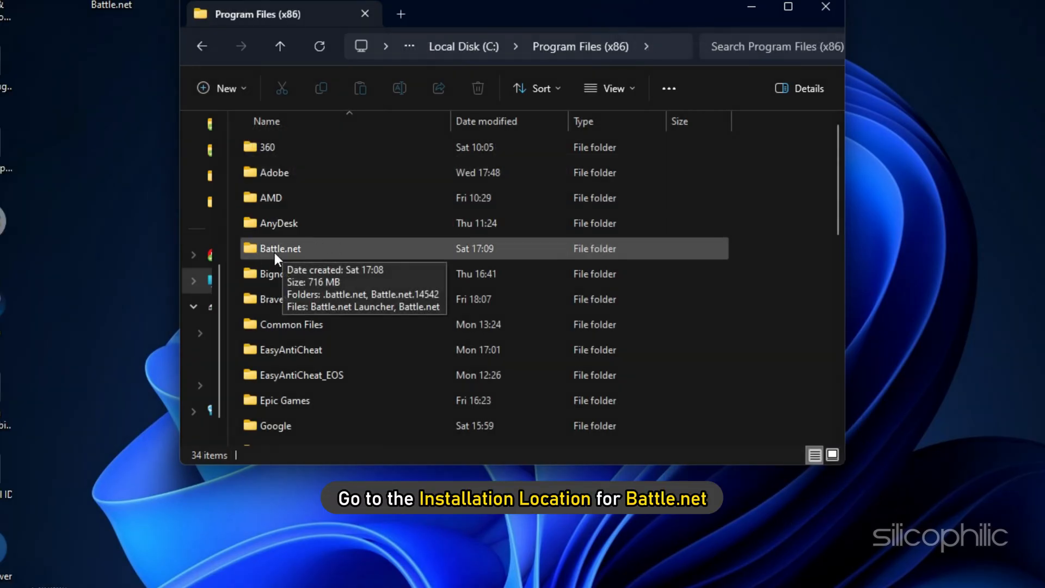
right_click(279, 248)
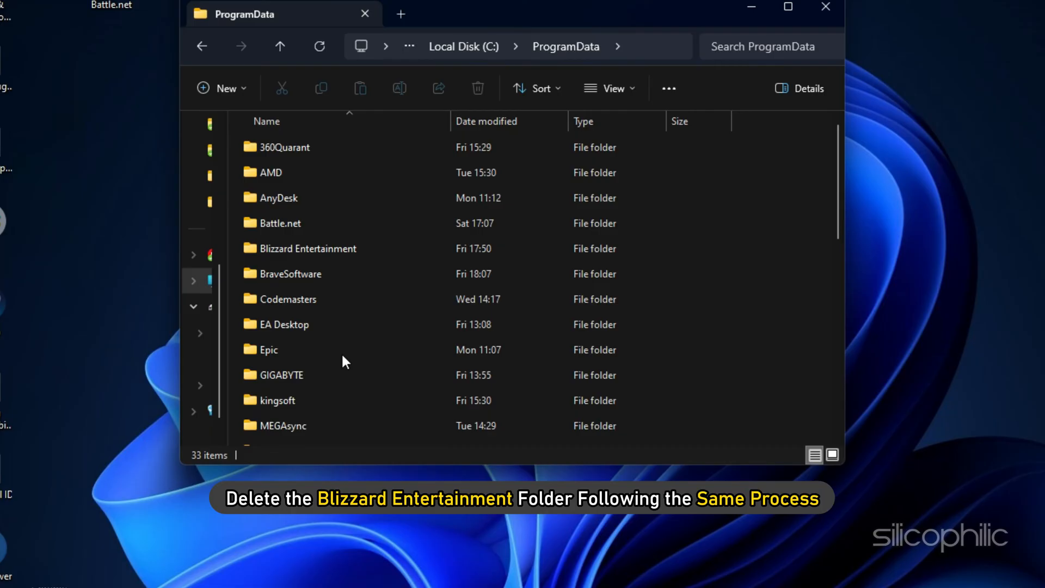
right_click(308, 249)
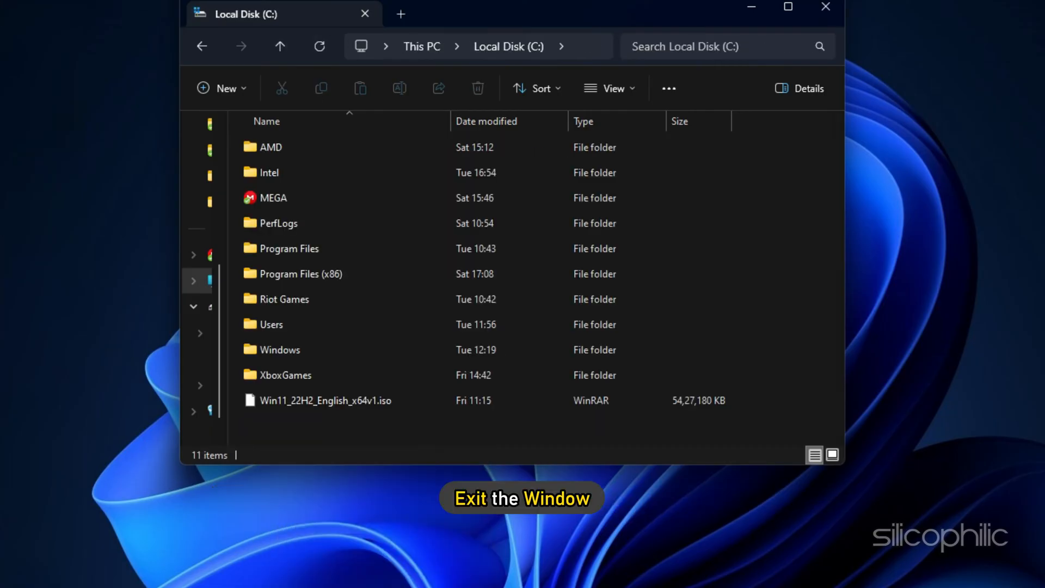
left_click(825, 8)
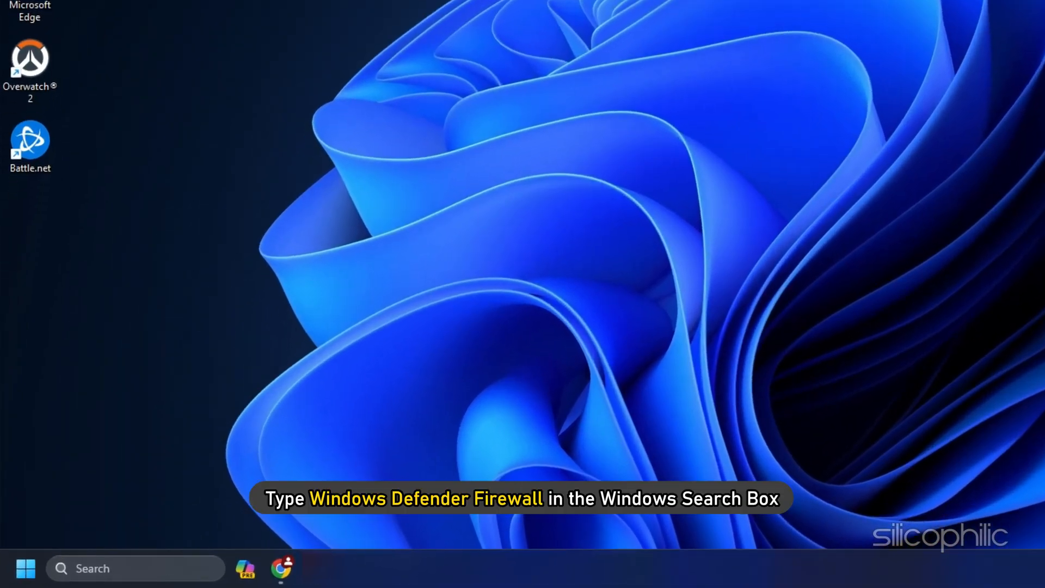
Turn Windows Defender Firewall off for both private and public networks
type("windows defender firewall")
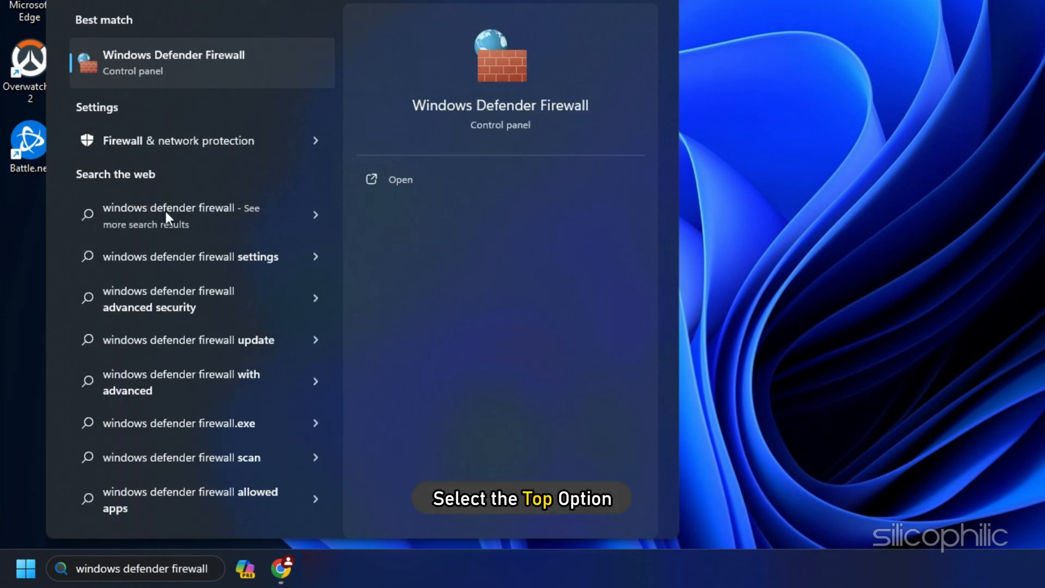
left_click(173, 63)
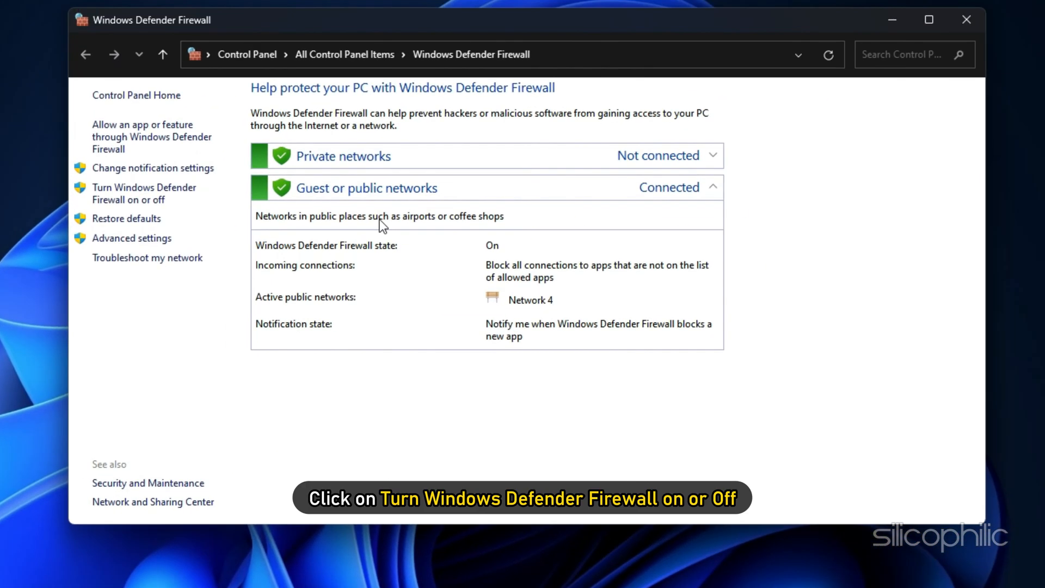
mouse_move(143, 194)
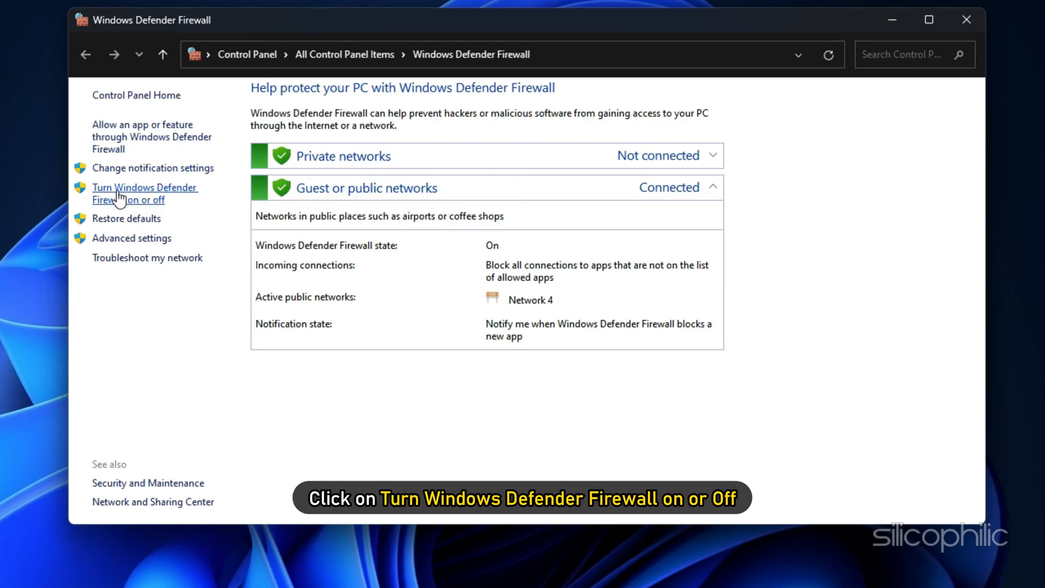
left_click(145, 194)
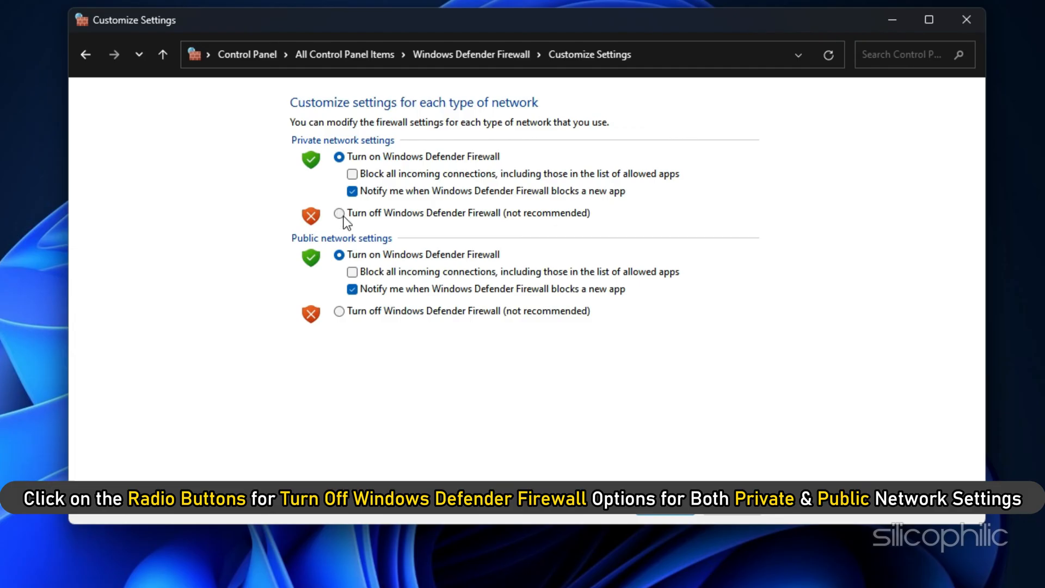
left_click(340, 213)
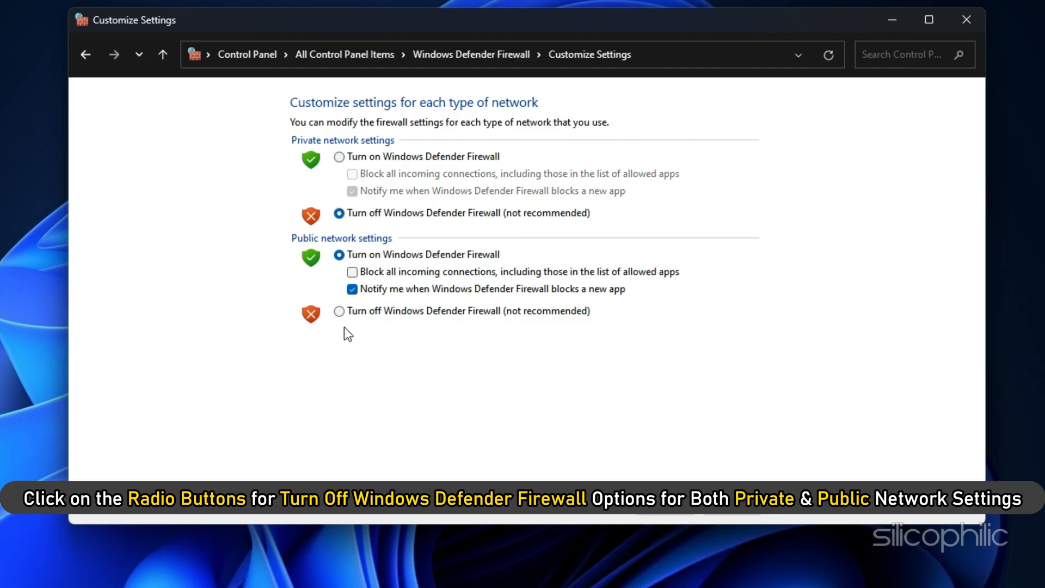
left_click(340, 310)
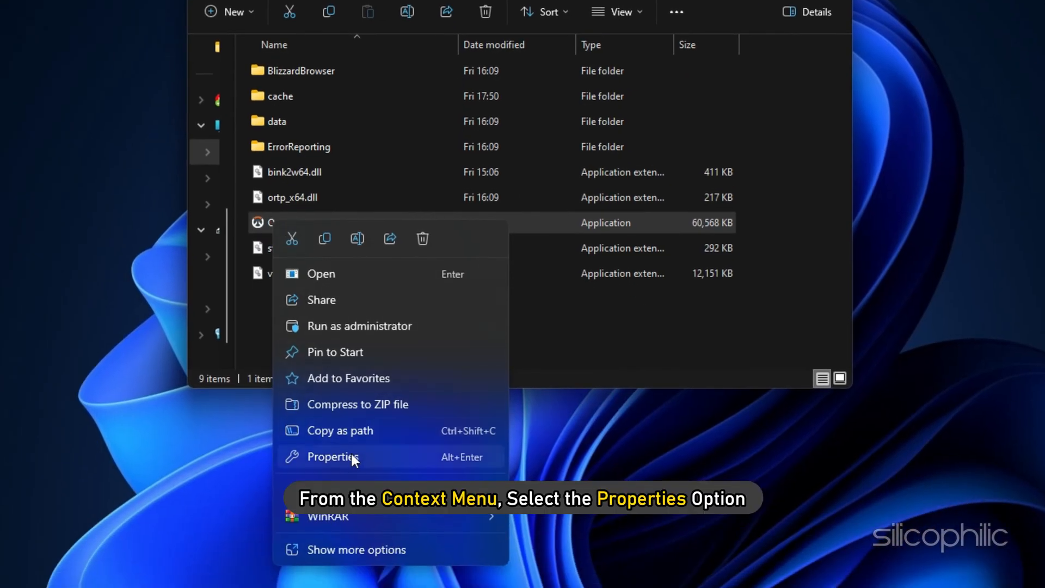
Set Overwatch's properties to run in Windows 8 compatibility mode
left_click(331, 456)
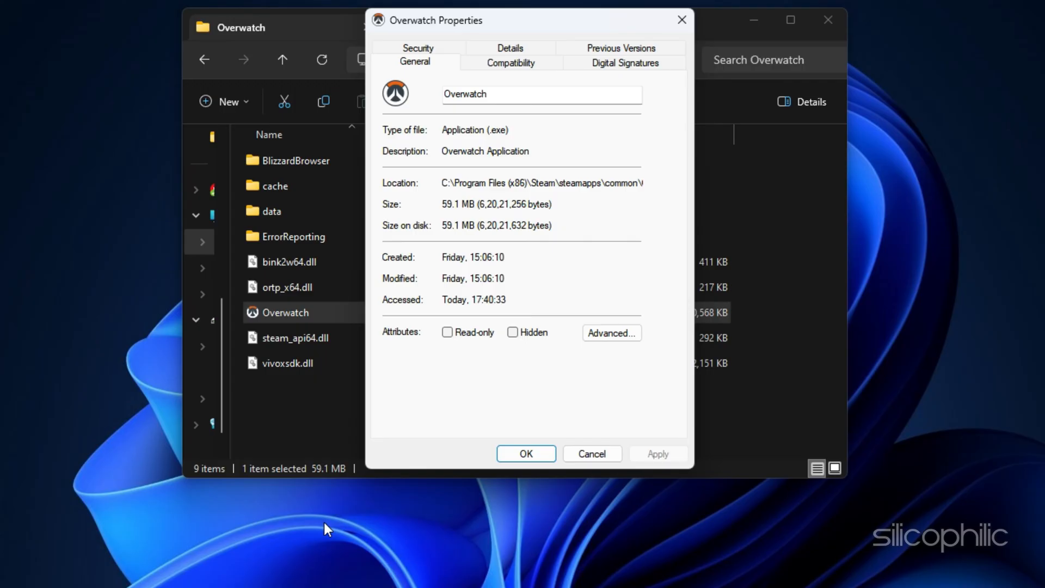
left_click(510, 62)
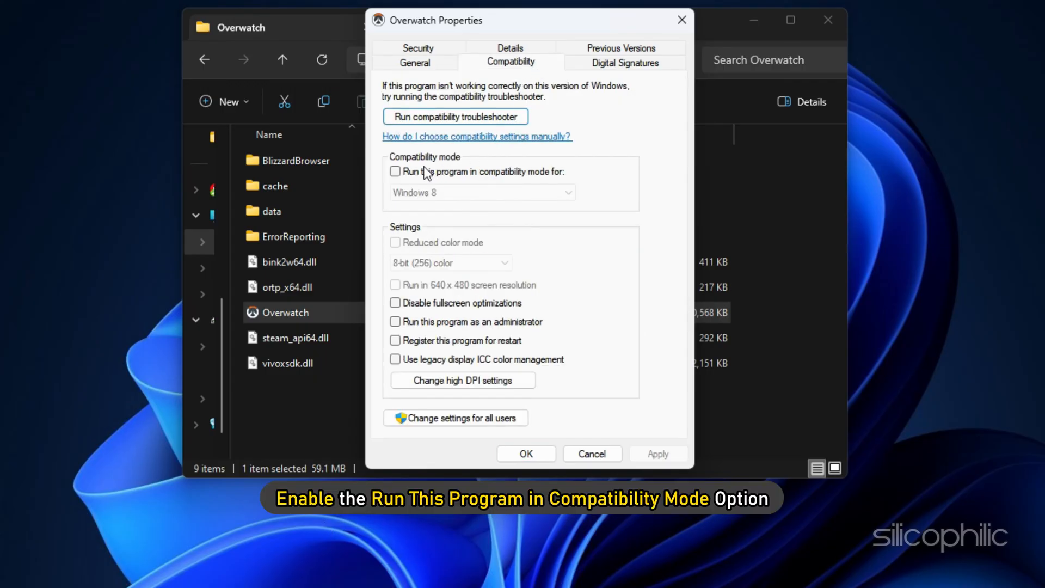
left_click(394, 171)
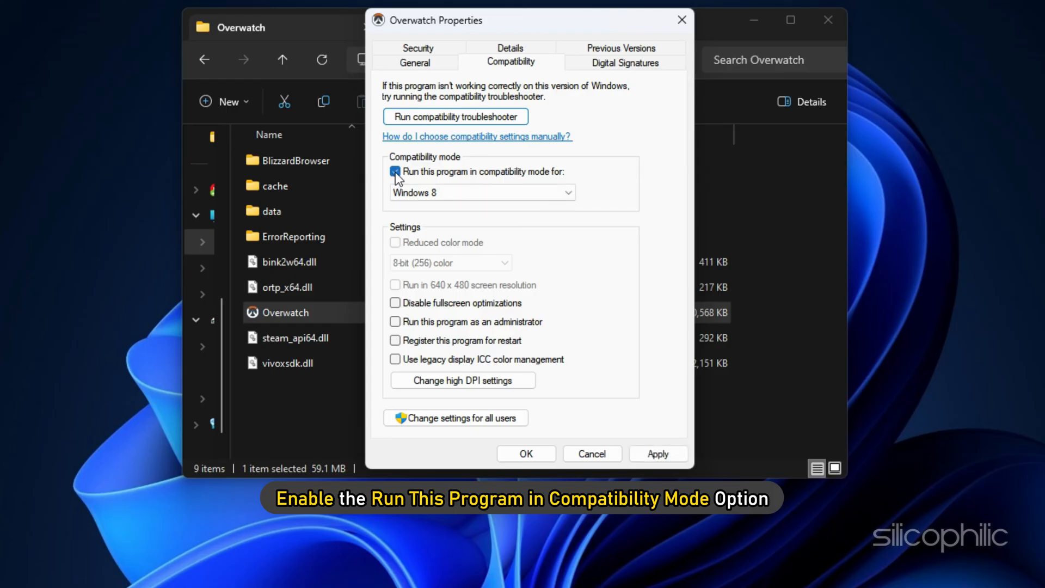
left_click(394, 171)
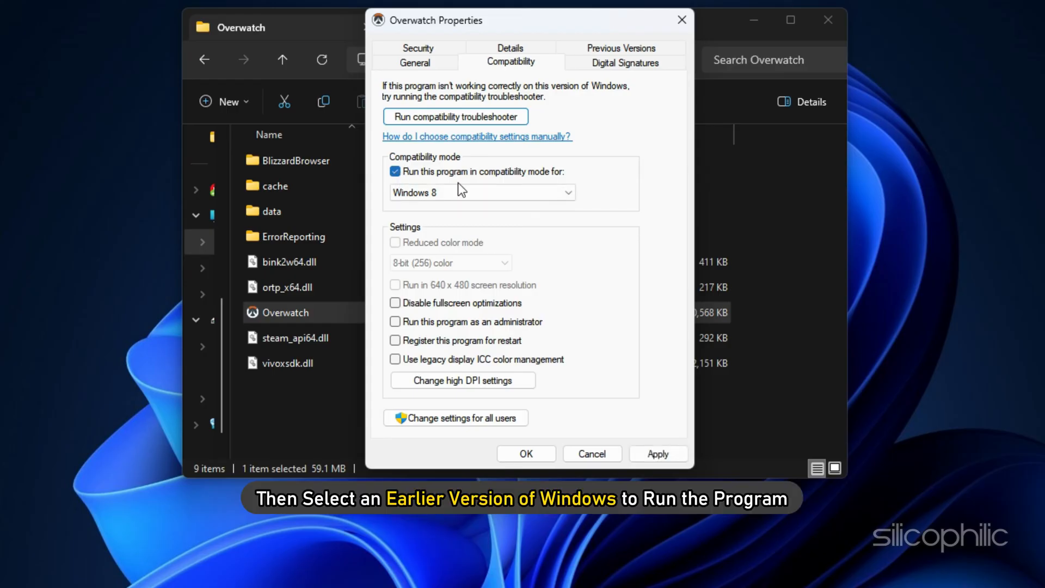
left_click(482, 192)
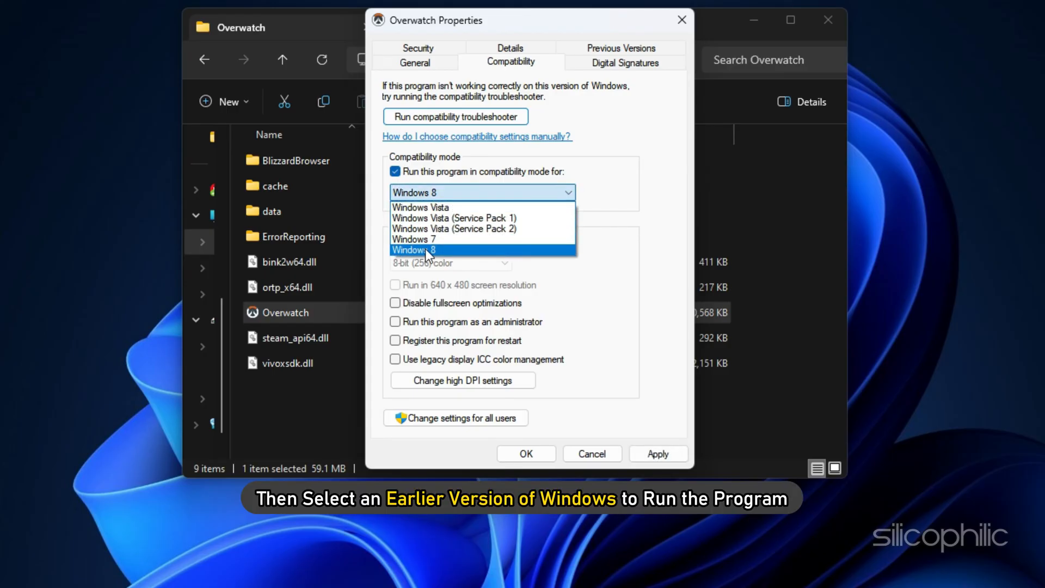
left_click(414, 250)
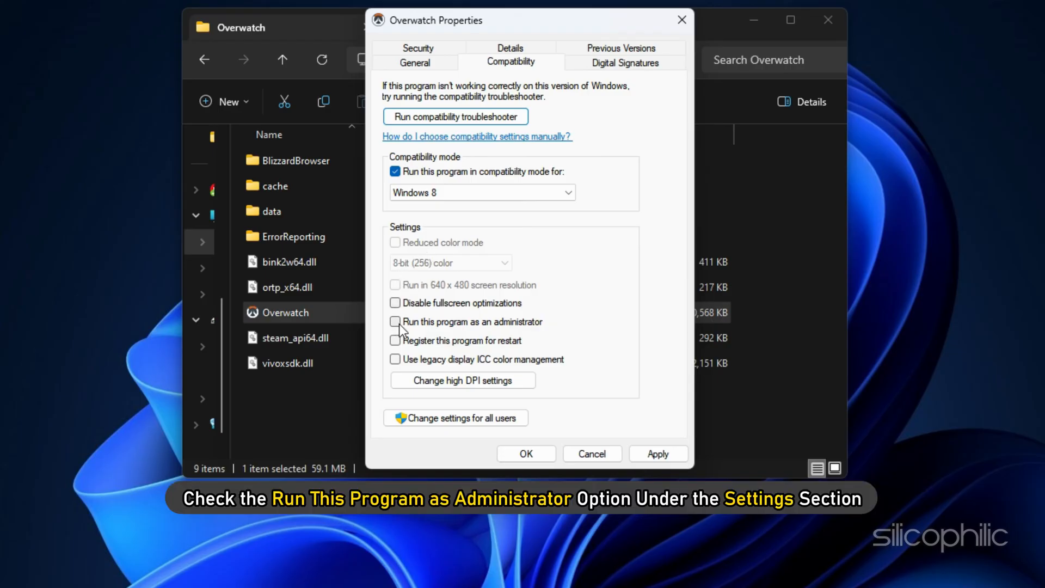
Enable Run as administrator for Overwatch, apply, and close the properties
left_click(394, 321)
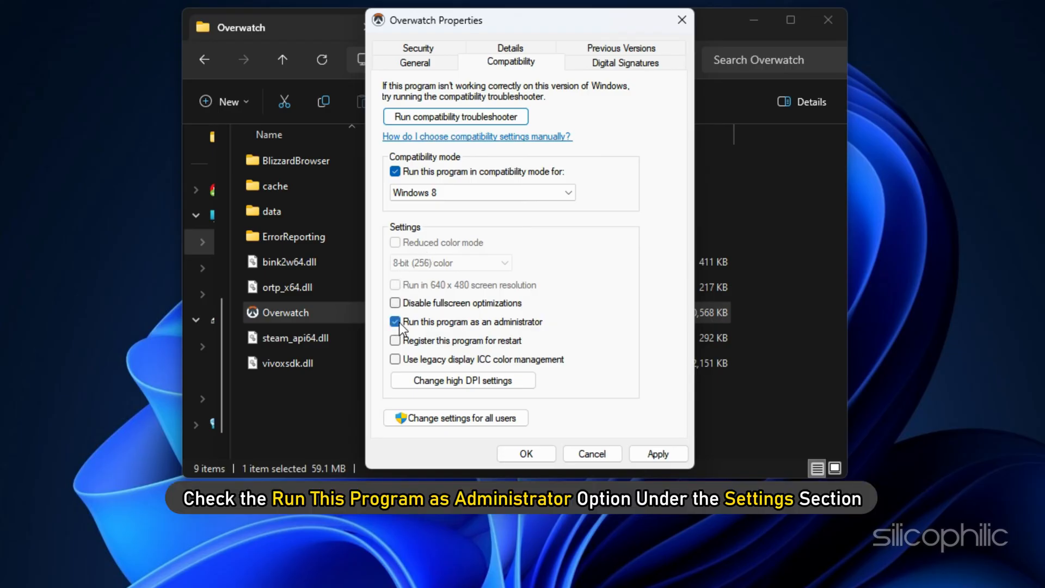
left_click(394, 321)
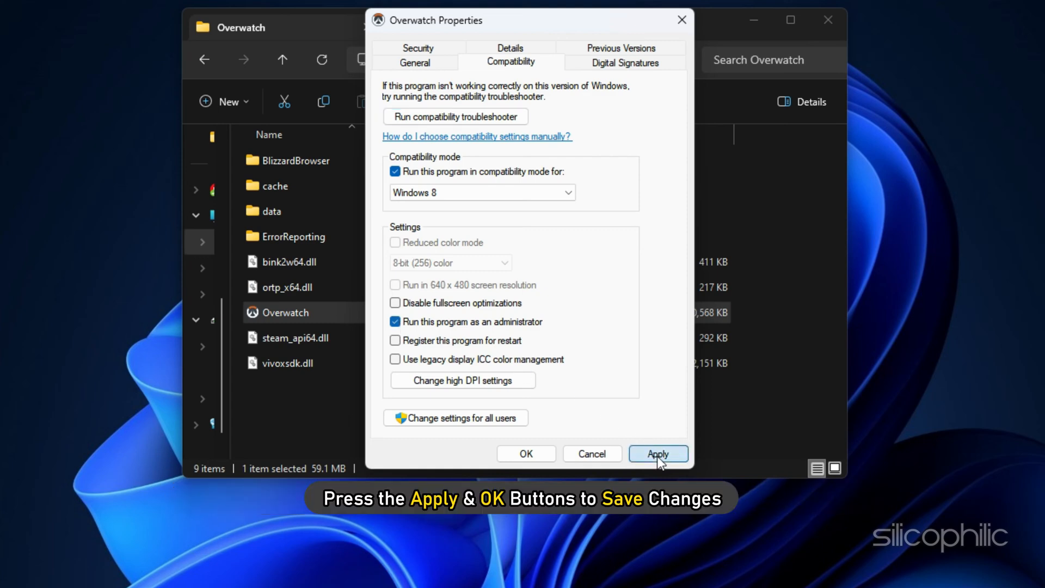
left_click(525, 453)
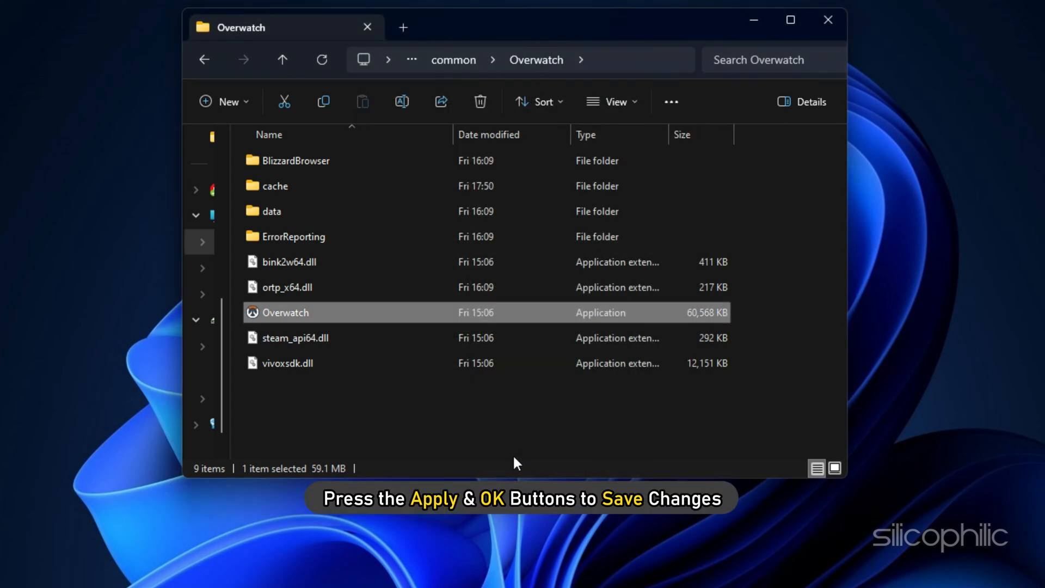
double_click(285, 312)
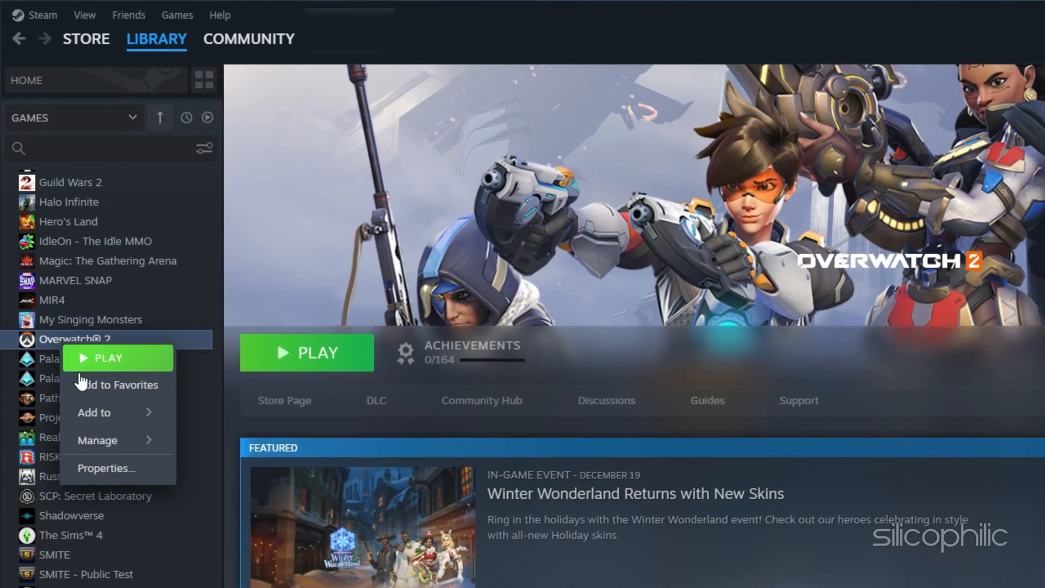
Verify integrity of Overwatch 2's installed files in Steam, validating all 145 files
left_click(106, 468)
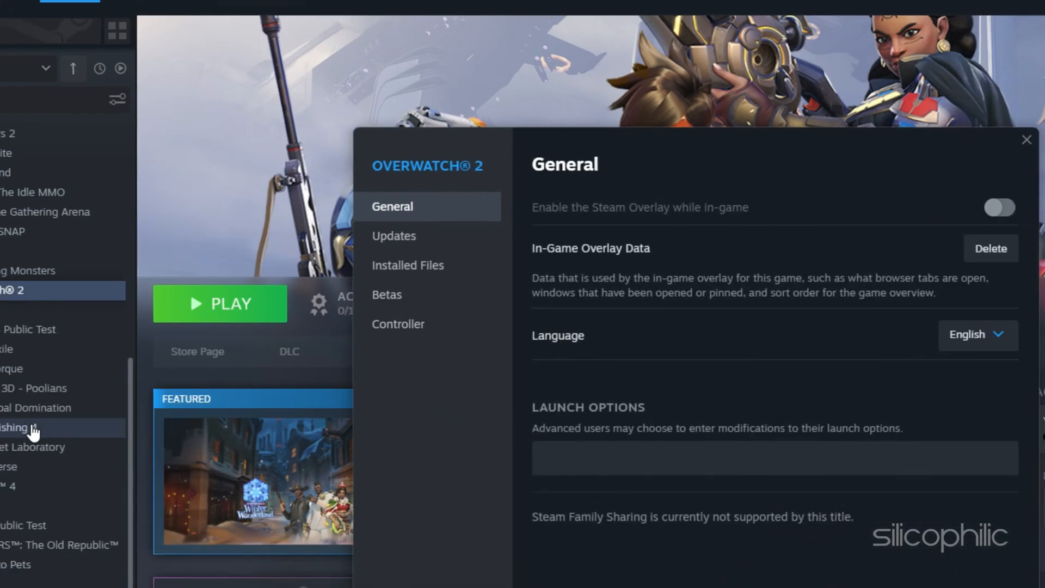
left_click(408, 264)
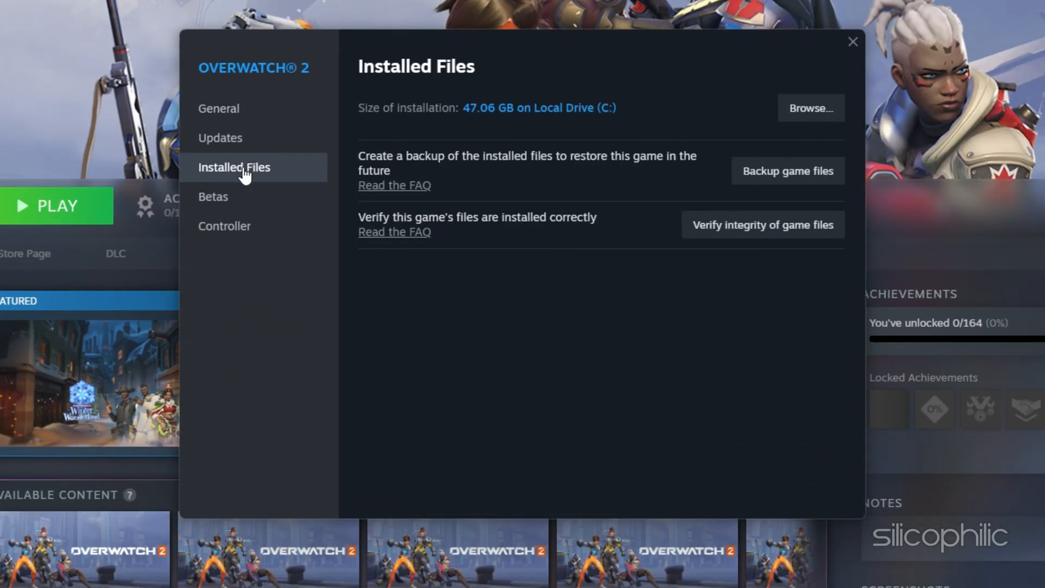
mouse_move(753, 236)
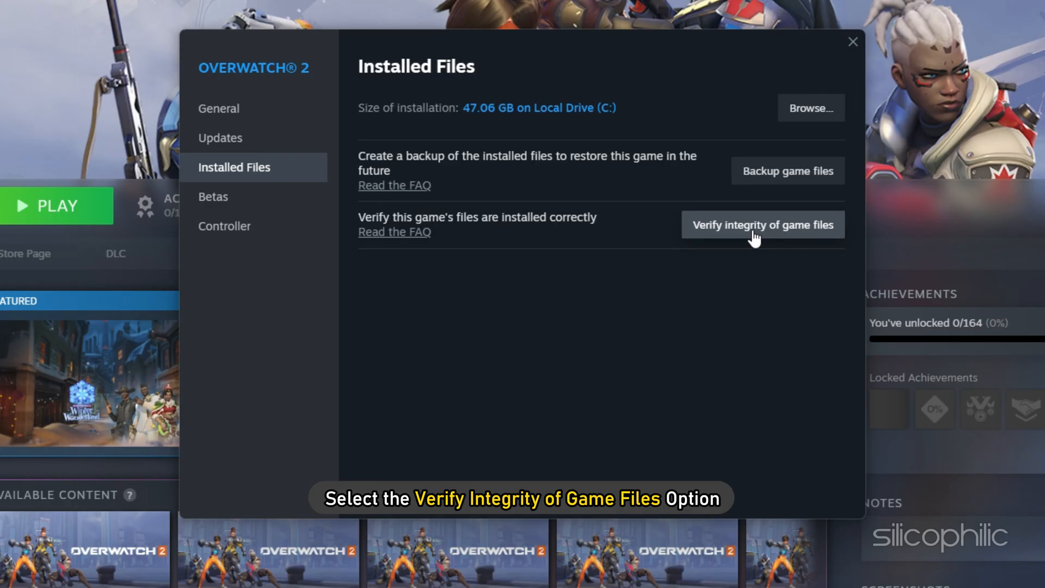
left_click(762, 225)
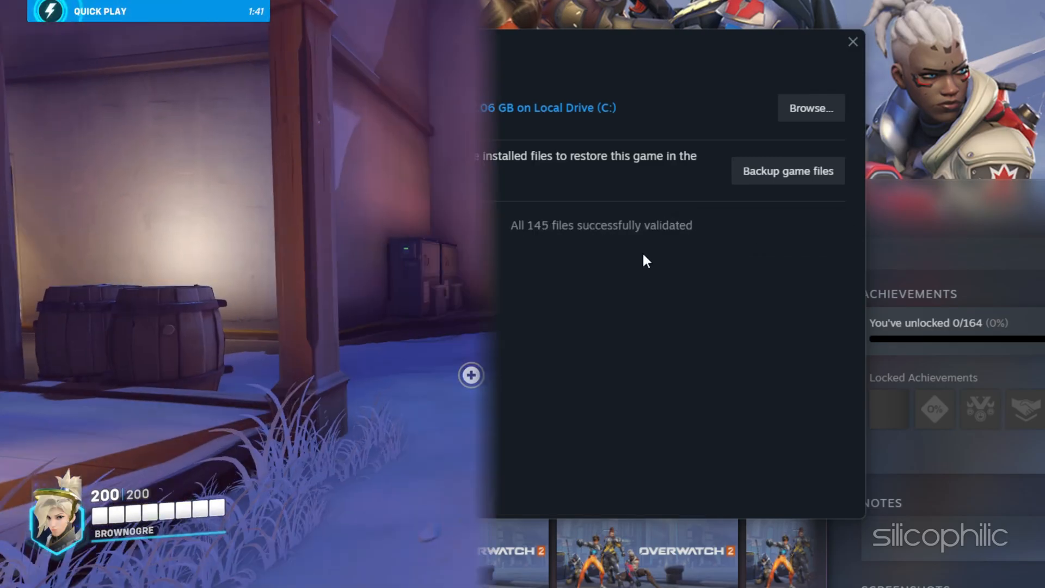
left_click(852, 41)
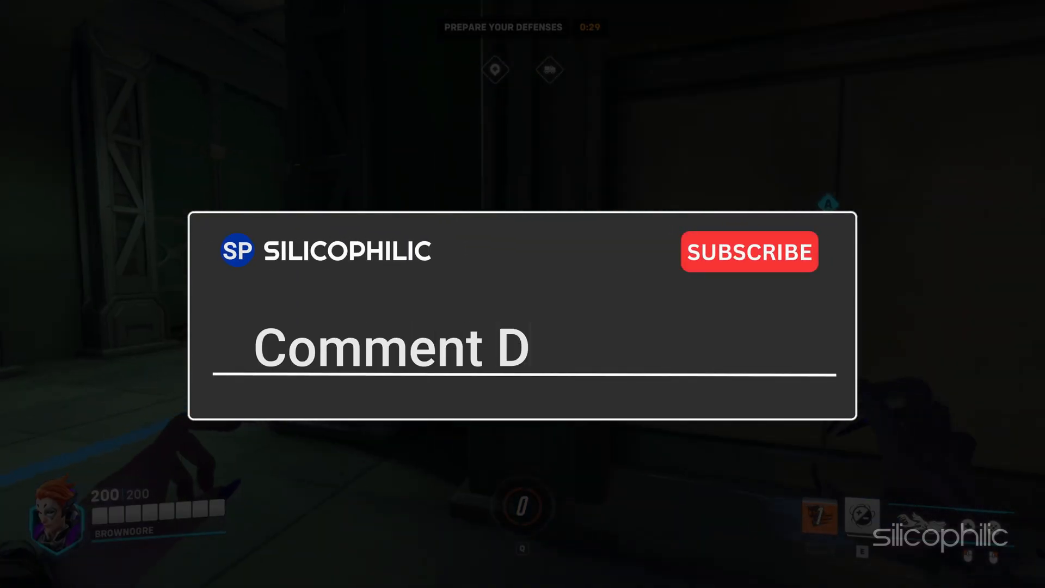
type("own Below")
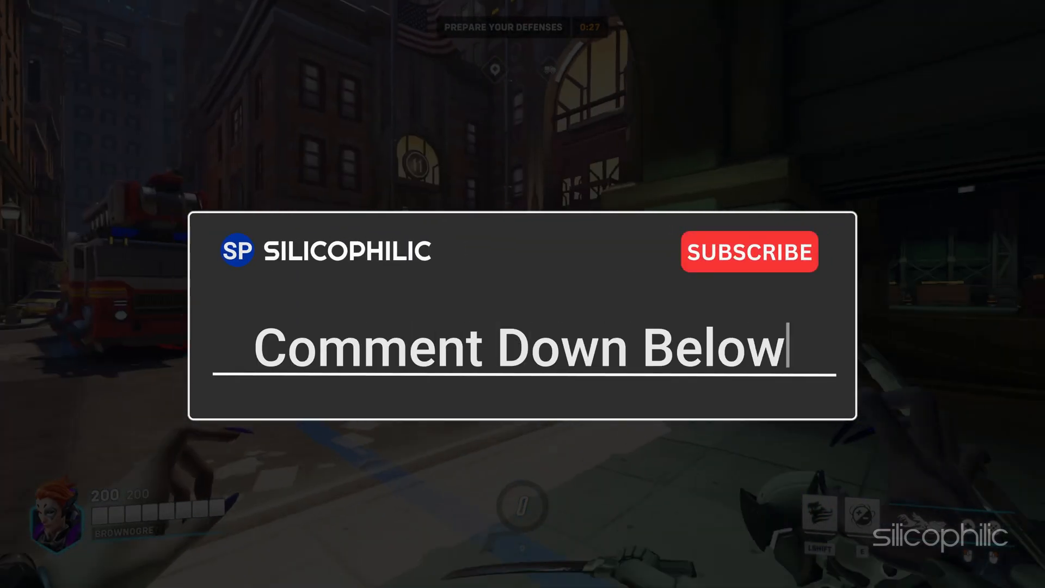